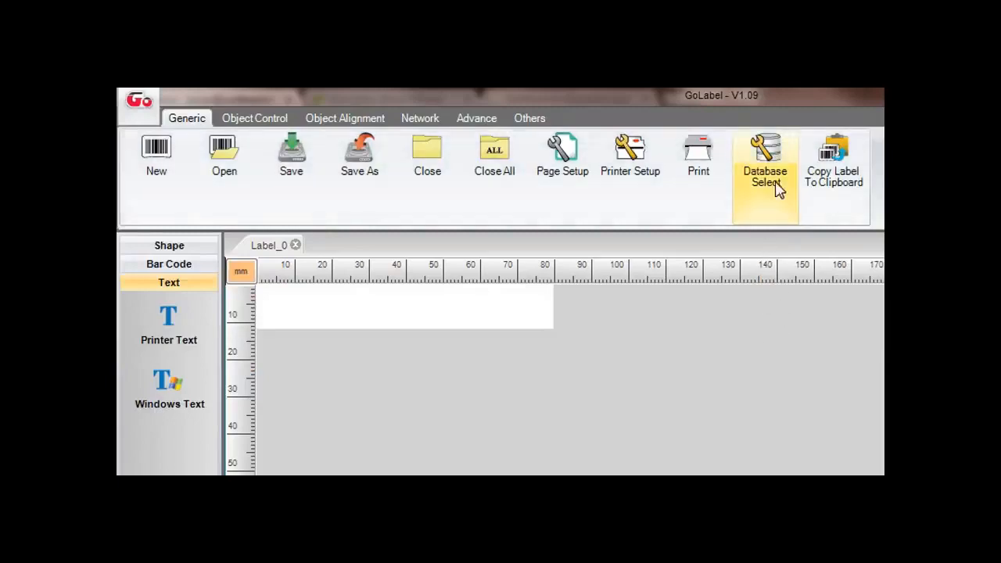
# - Choose the Excel workbook 'test' as the label's database source via Database Select
pyautogui.click(765, 156)
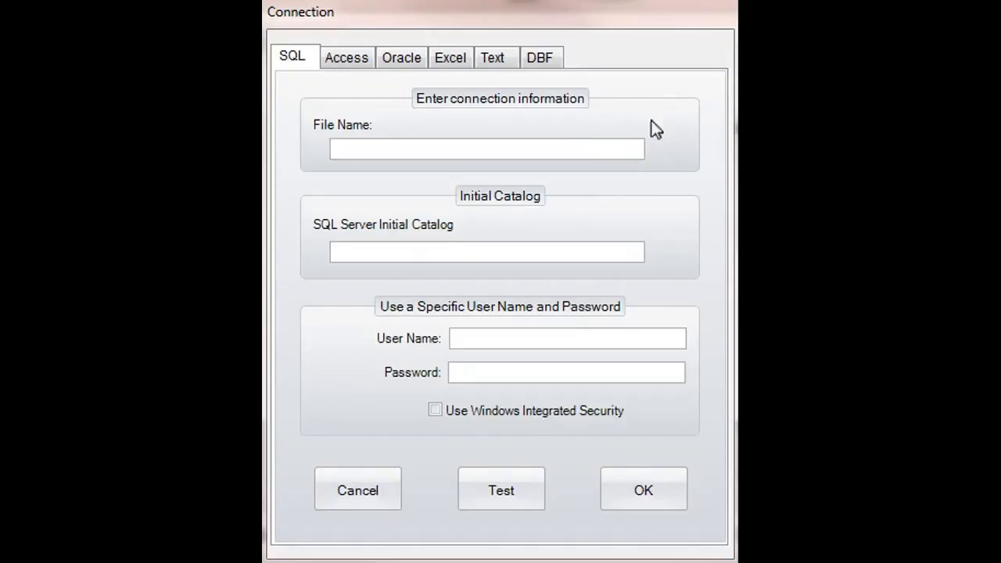
pyautogui.click(450, 56)
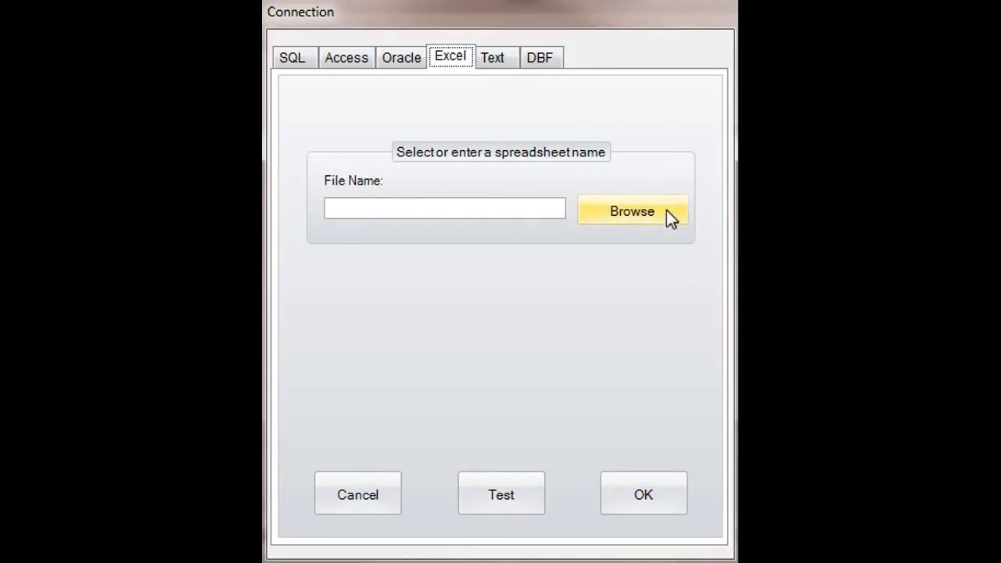
pyautogui.click(632, 211)
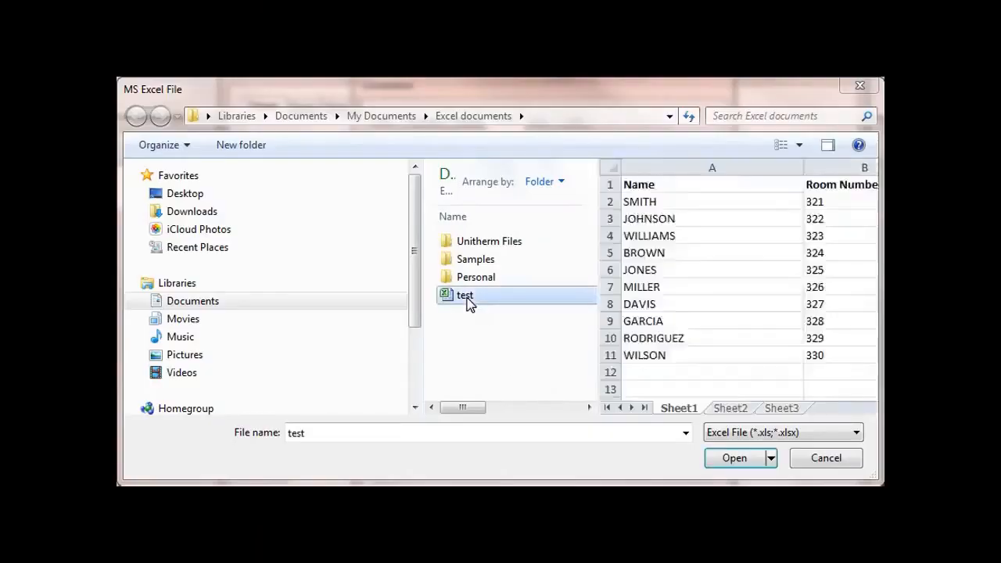
pyautogui.click(734, 457)
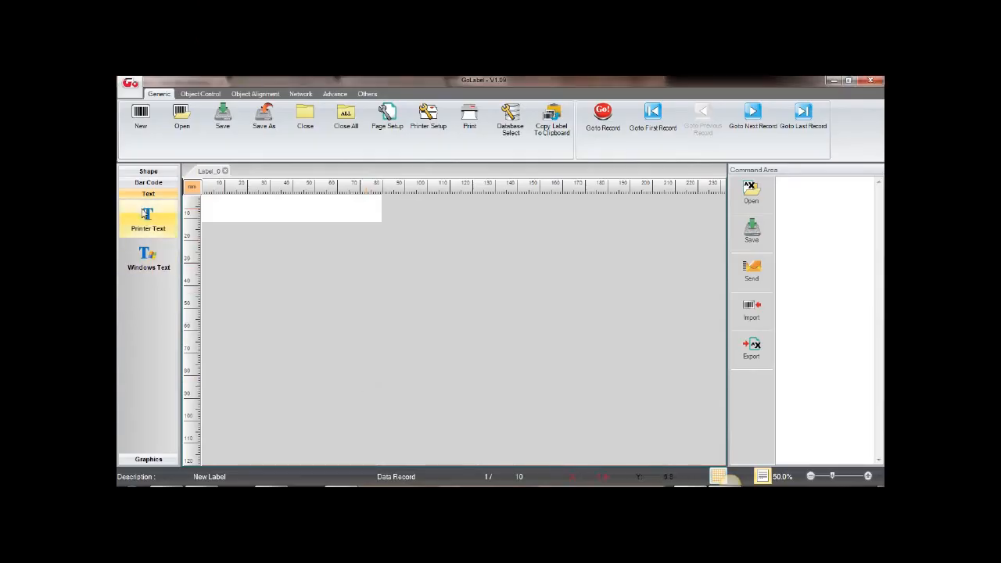
# - Add a TrueType text object whose data source is the database field 00 Name
pyautogui.click(147, 217)
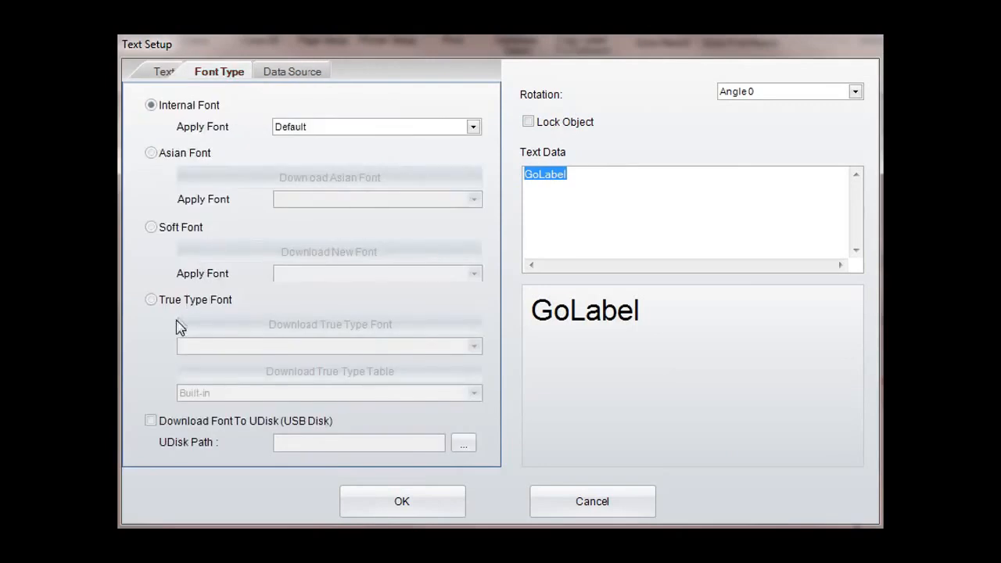
pyautogui.click(291, 72)
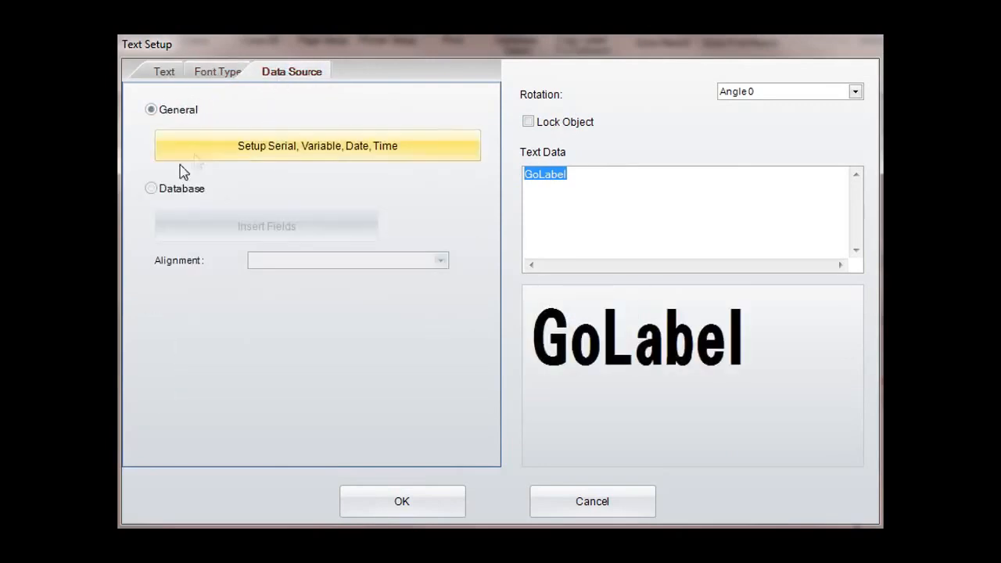
pyautogui.click(150, 187)
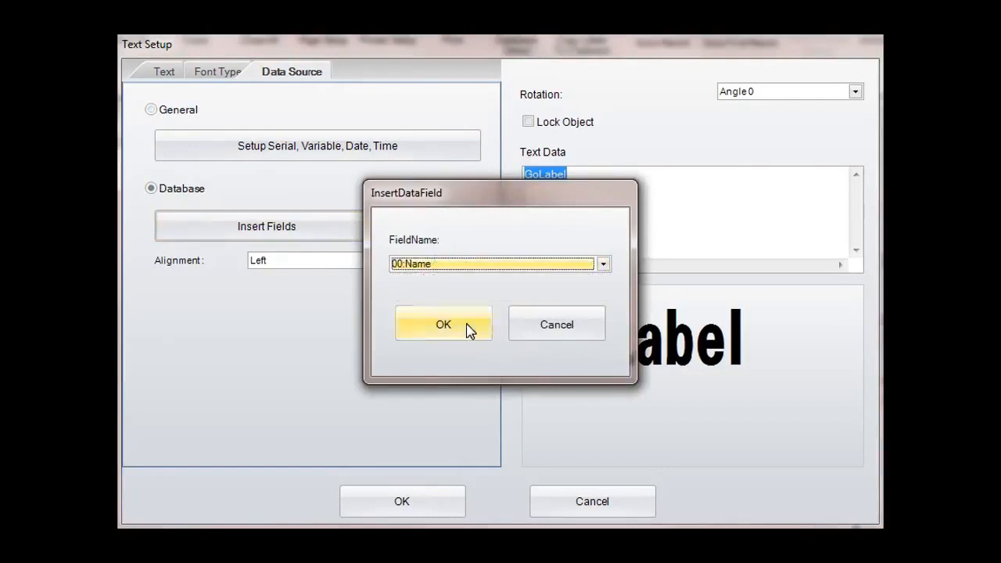
pyautogui.click(443, 324)
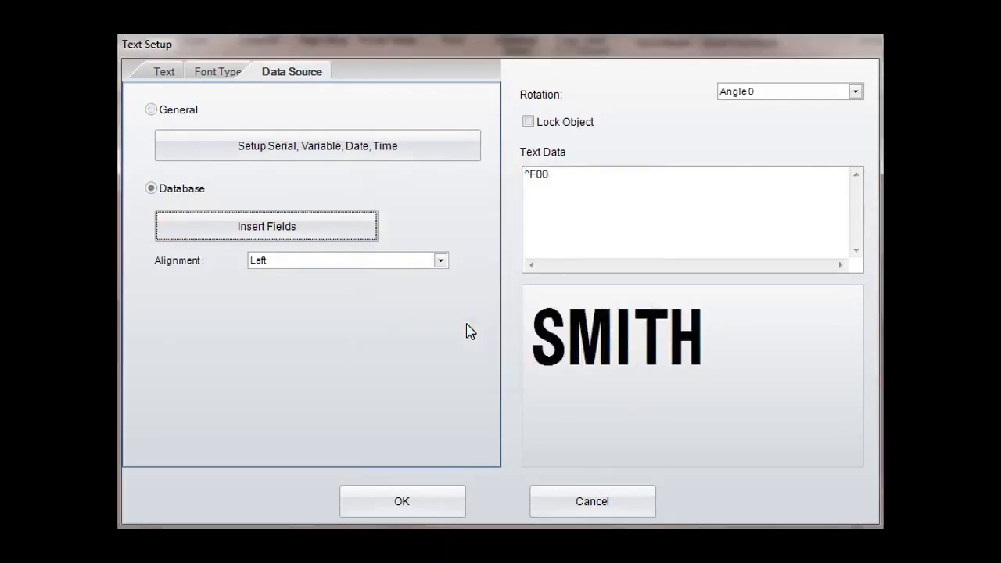
pyautogui.moveTo(455, 323)
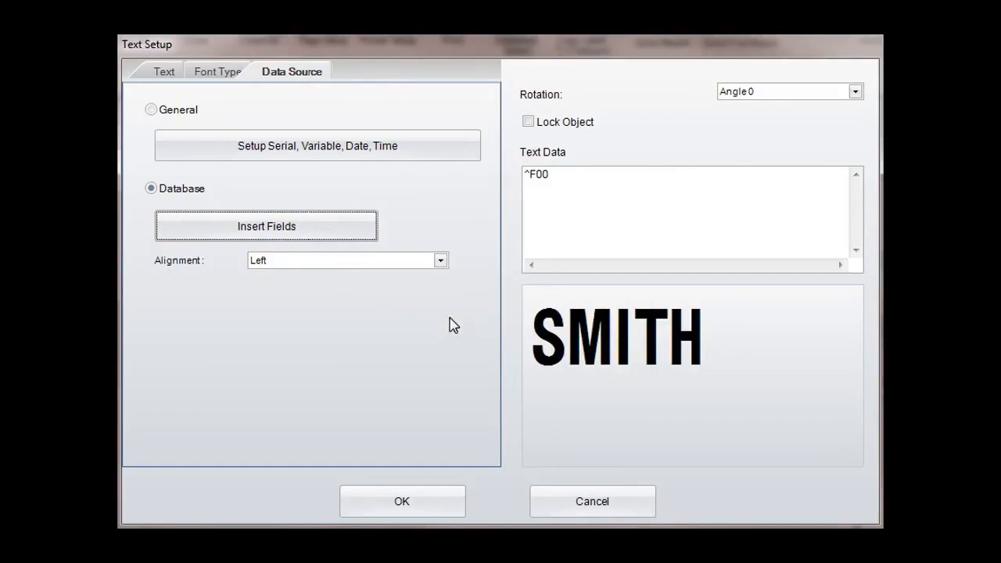
pyautogui.click(400, 500)
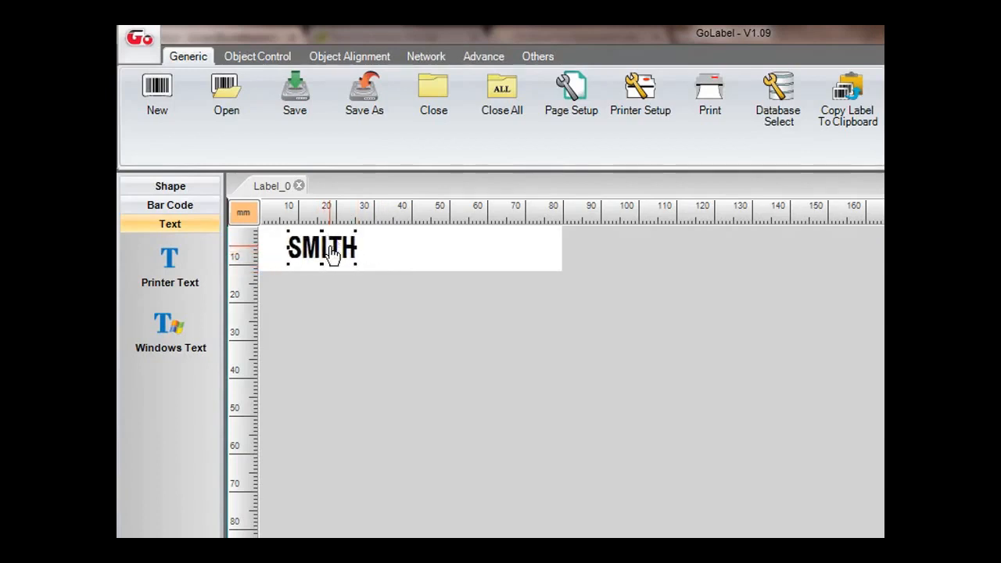
pyautogui.moveTo(169, 266)
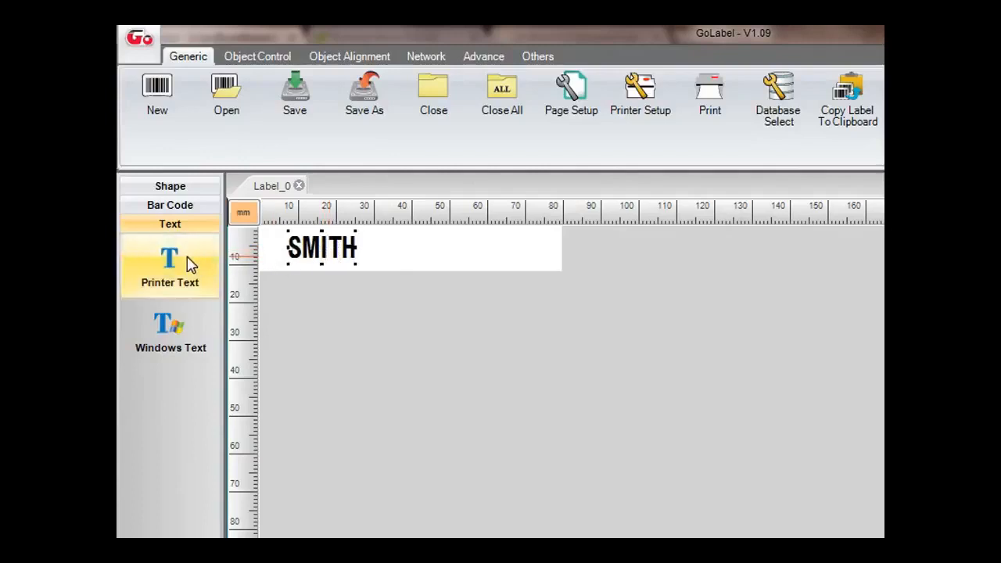
# - Add a second TrueType text object sourced from database field 01 Room Number
pyautogui.click(169, 266)
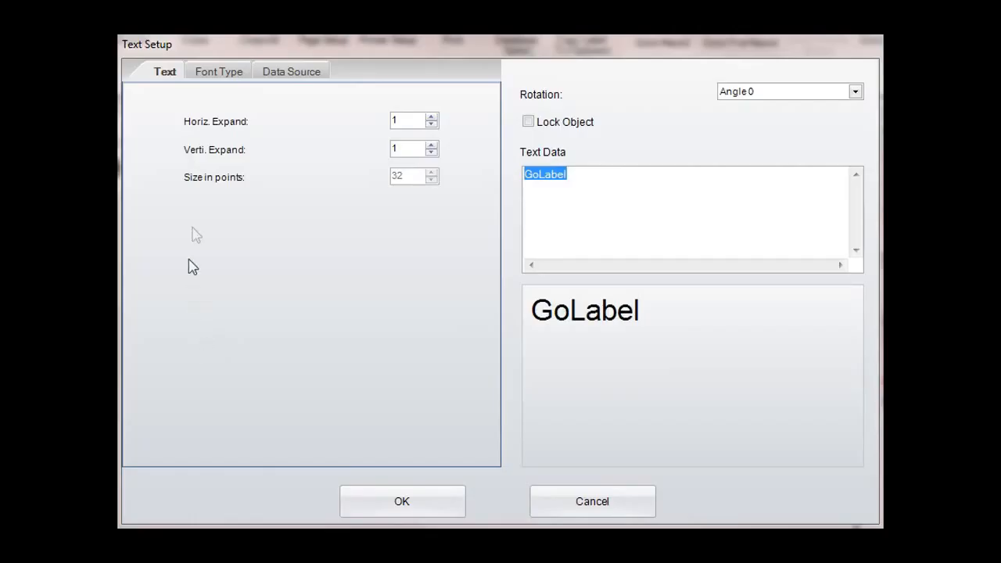
pyautogui.click(219, 72)
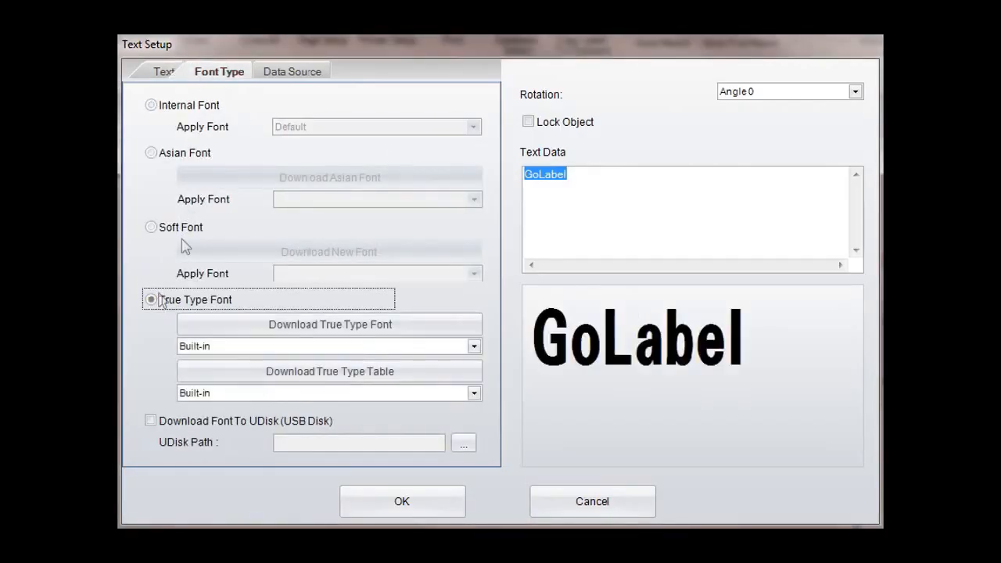
pyautogui.click(291, 72)
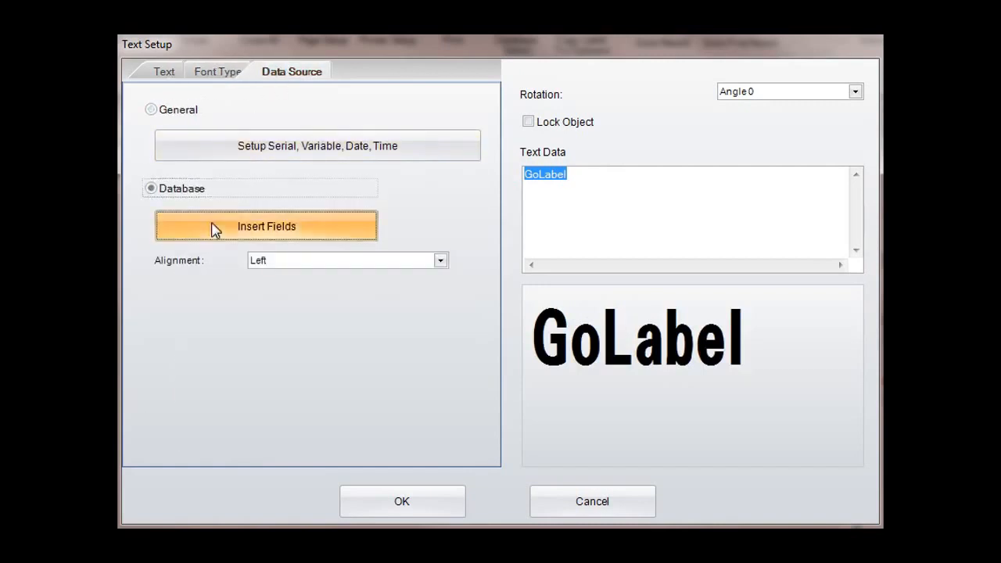
pyautogui.click(265, 225)
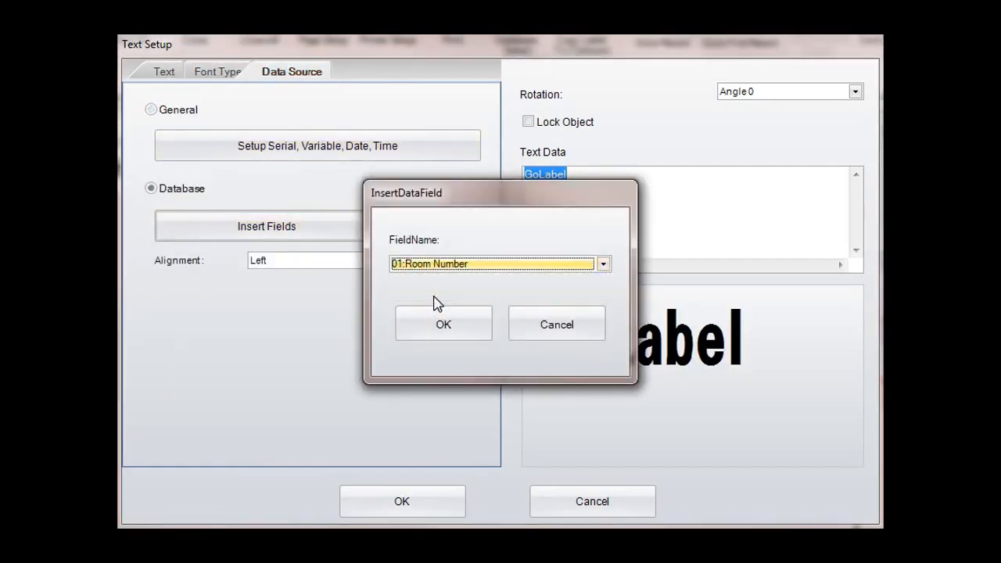
pyautogui.click(443, 324)
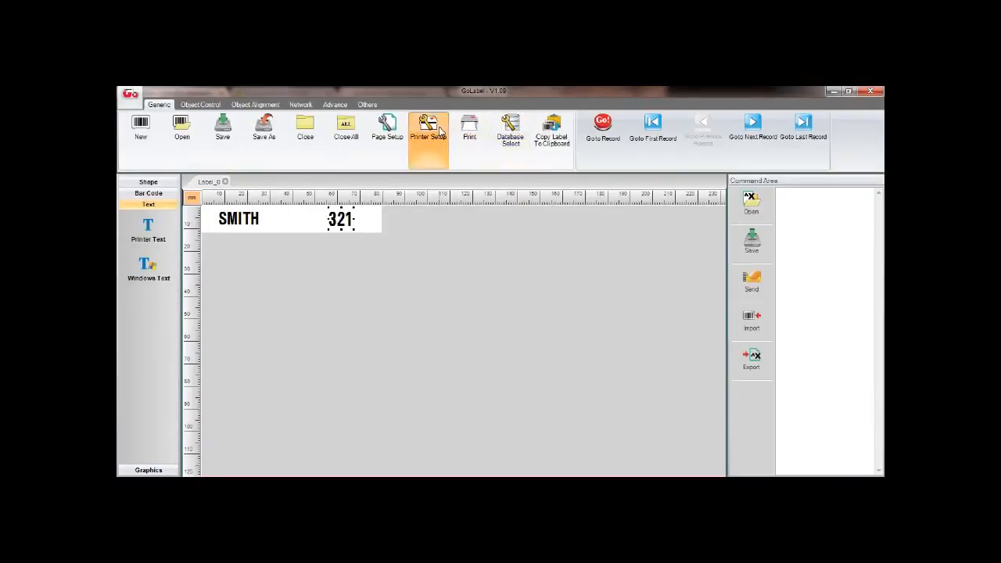
# - In Printer Setup select records 1, 3 and 7 and set Copies of Label to 2
pyautogui.click(429, 128)
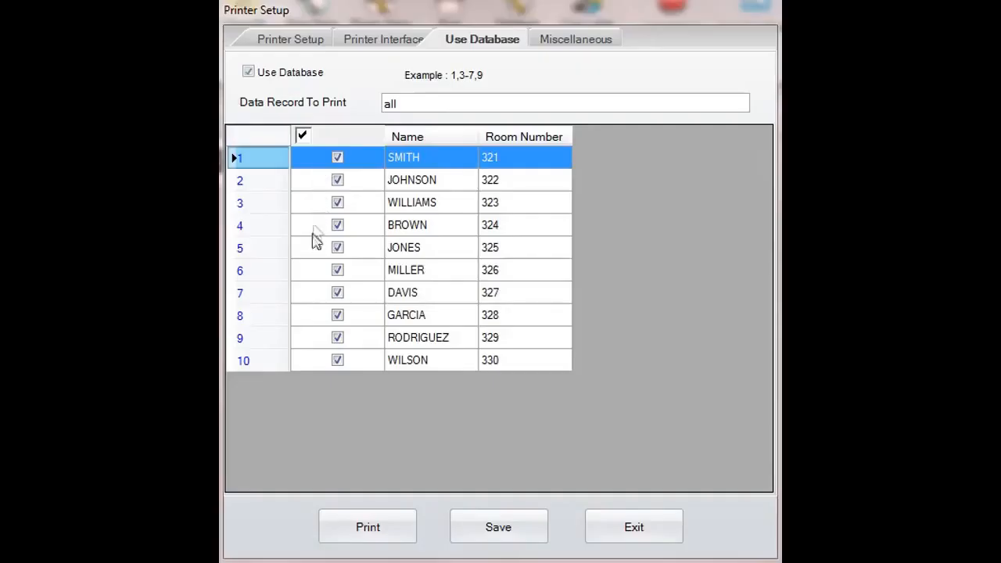
pyautogui.moveTo(318, 366)
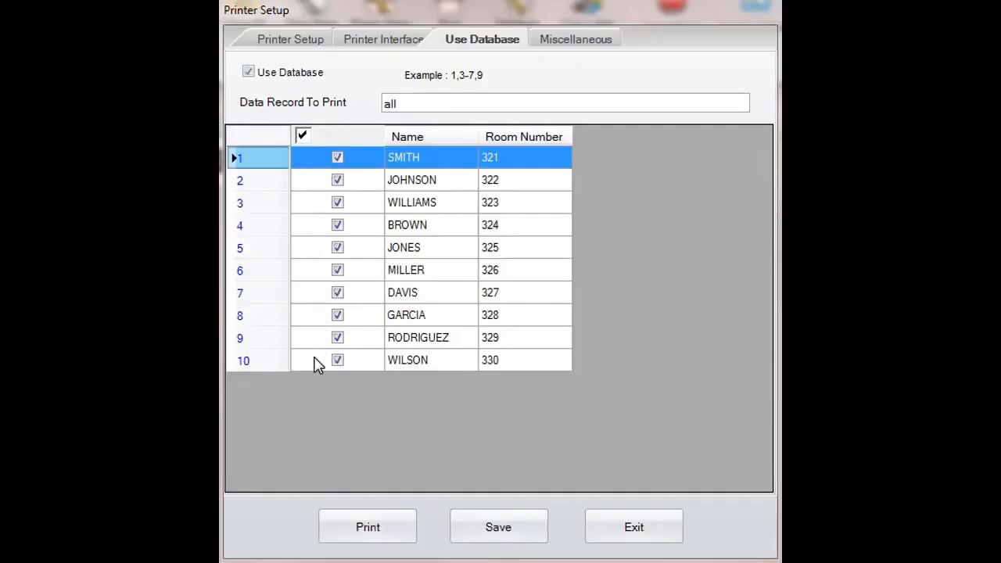
pyautogui.moveTo(303, 141)
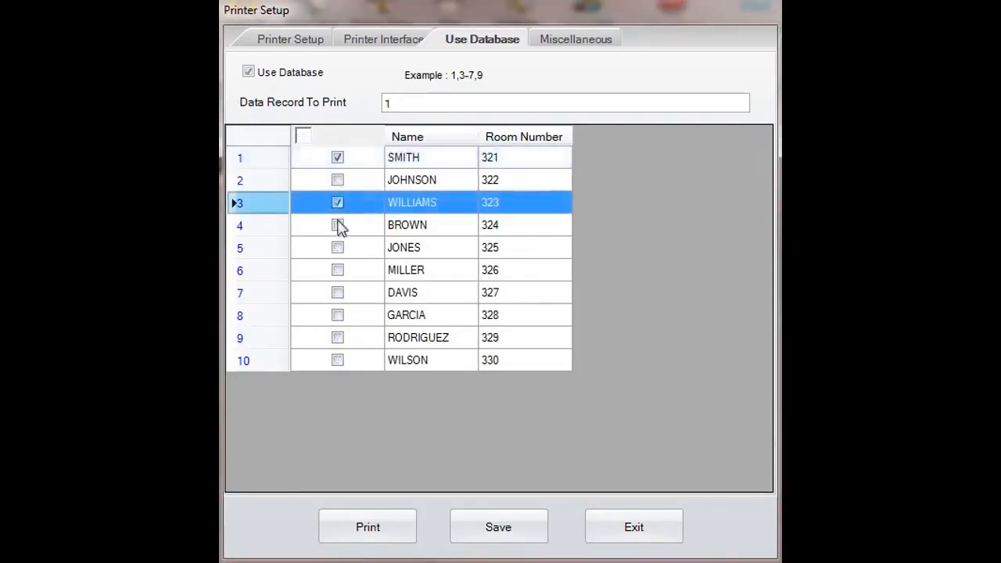
pyautogui.click(338, 292)
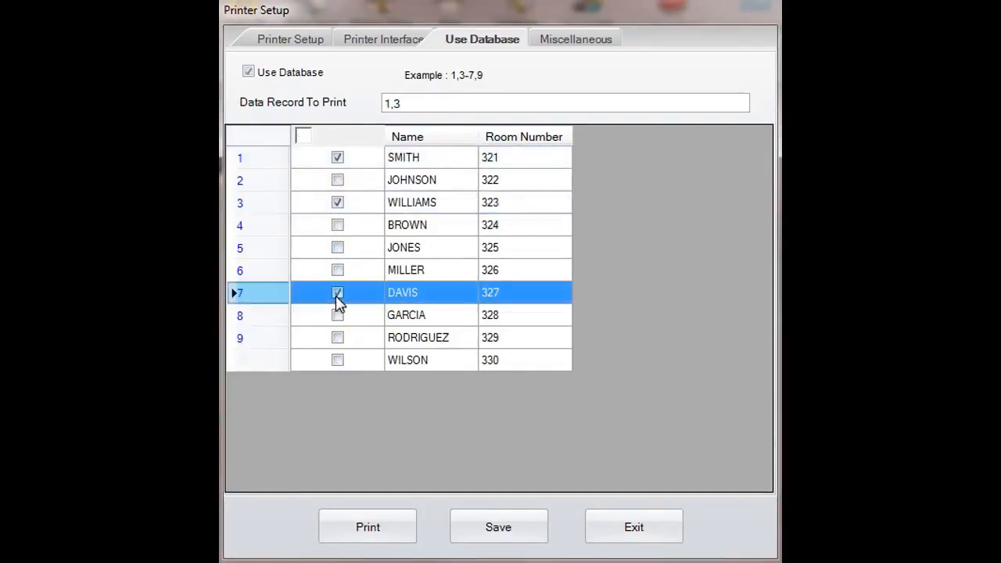
pyautogui.click(291, 39)
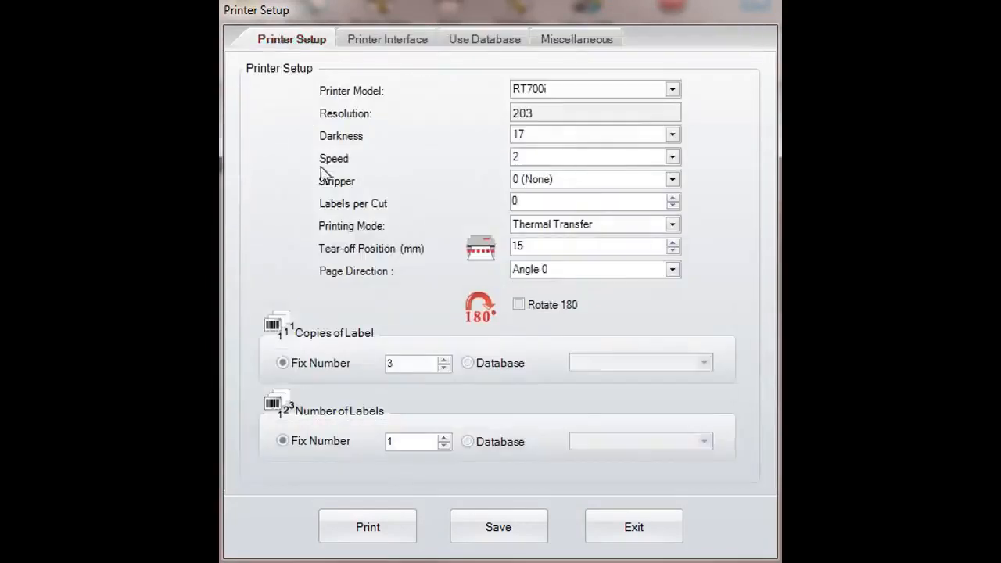
pyautogui.click(444, 366)
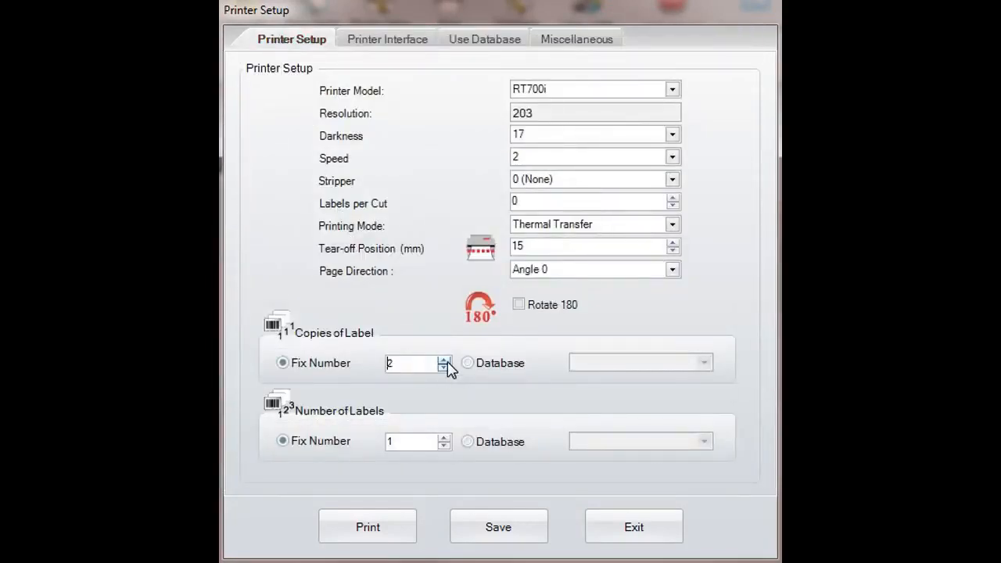